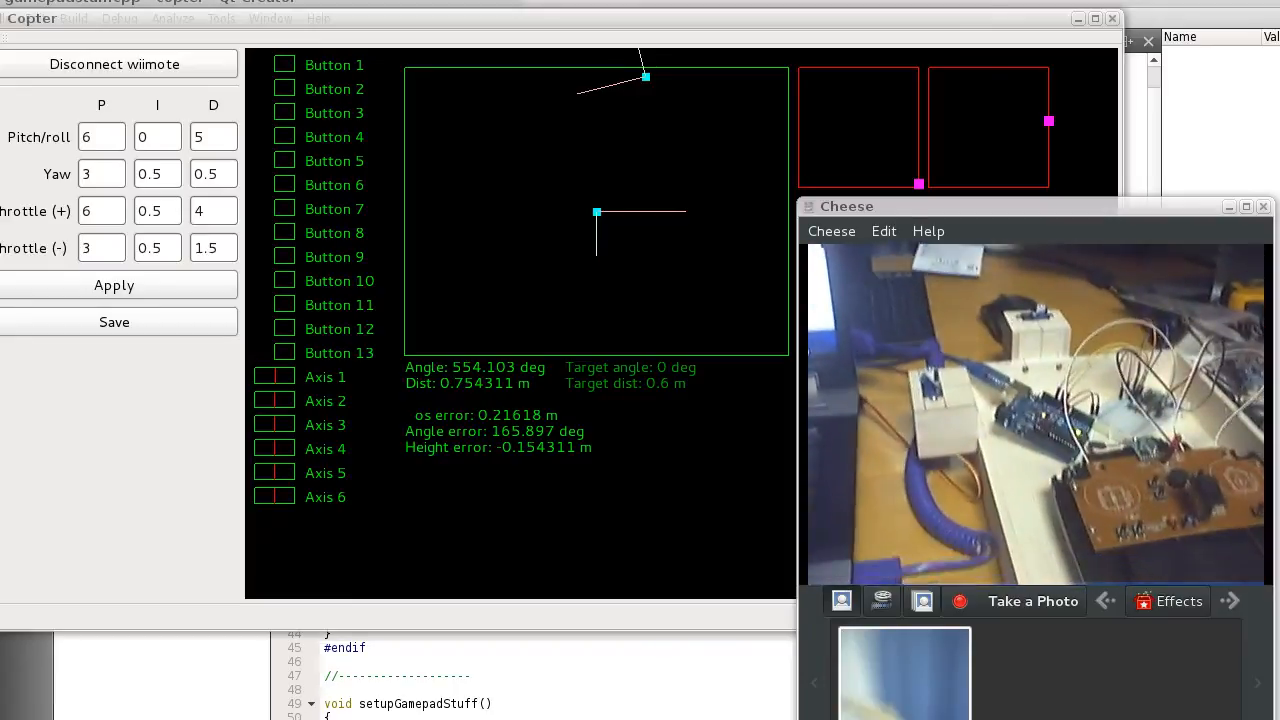
Disconnect the wiimote so quadcopter tracking stops and readings drop to zero.
left_click(114, 64)
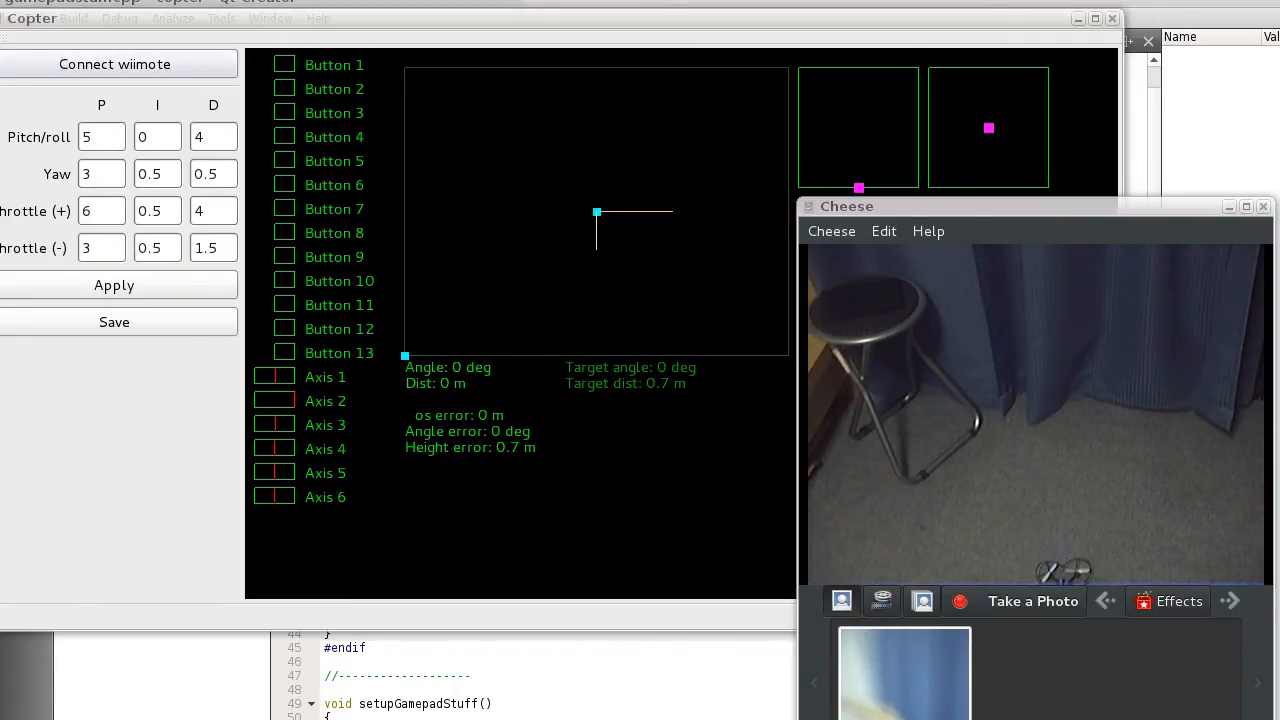